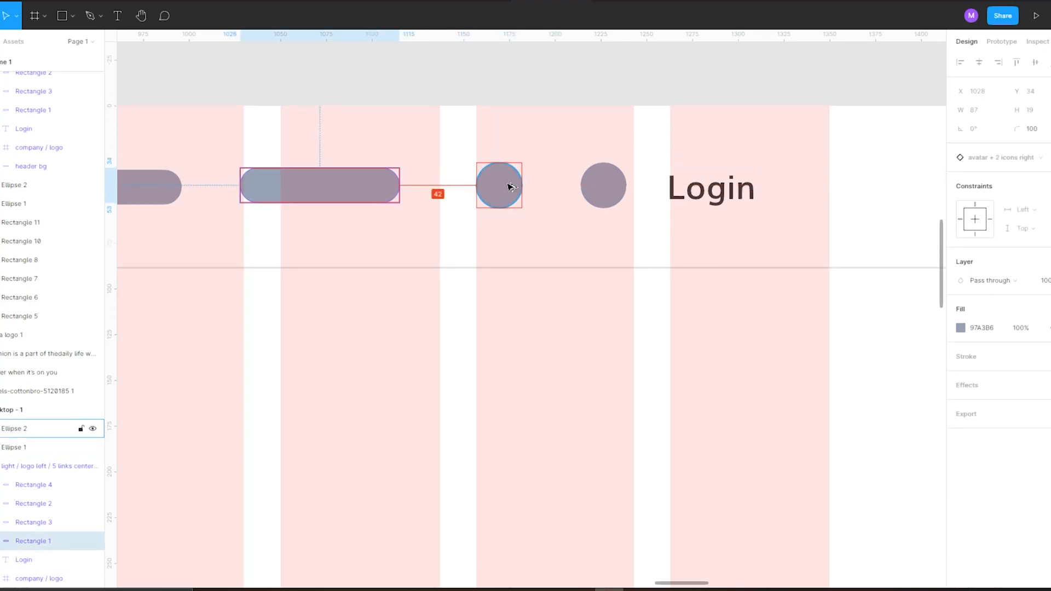
# Select the circle placeholder beside the header bar to replace it.
pyautogui.click(710, 188)
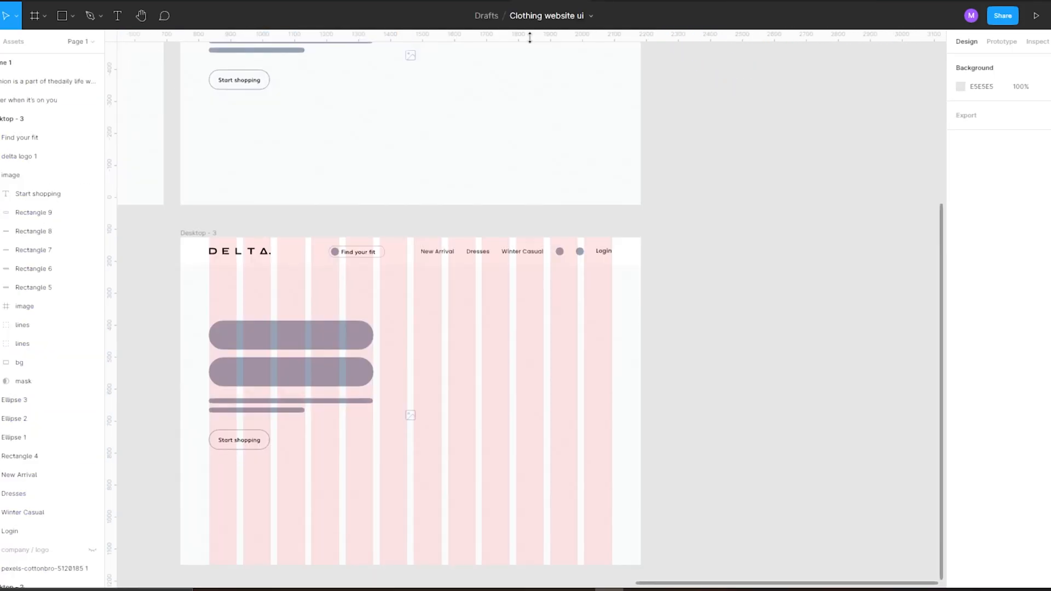
# Place the two-model photo and the 'Better when it's on you' headline in Desktop-3.
pyautogui.click(488, 311)
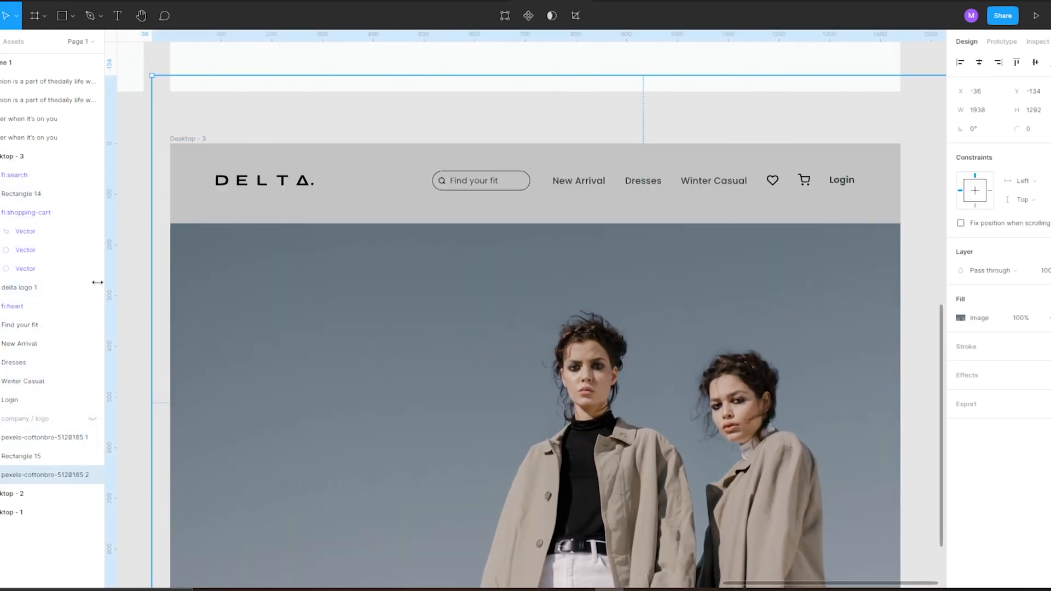
pyautogui.click(21, 456)
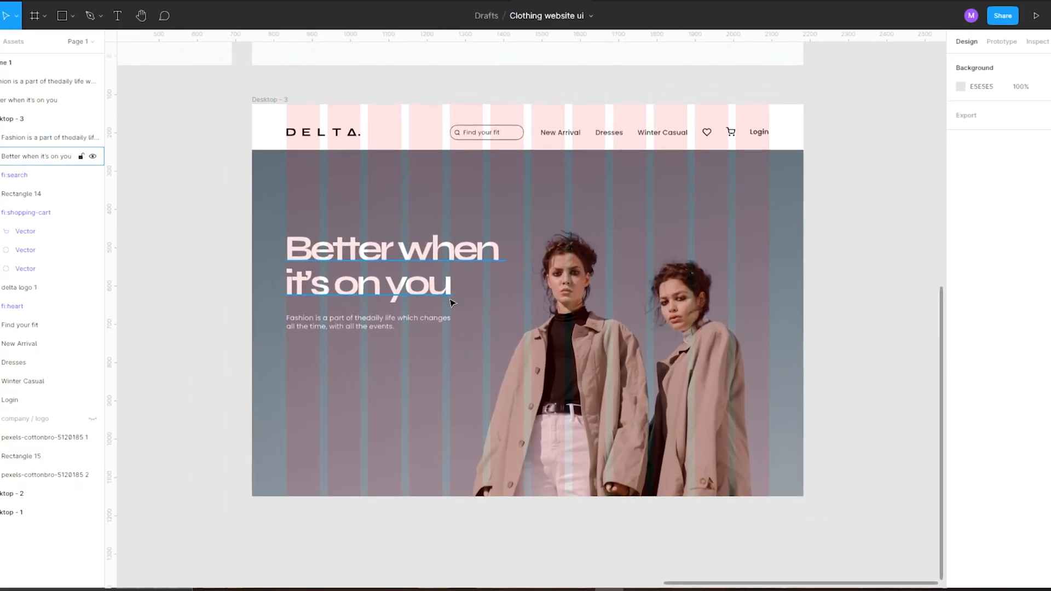
# Add a circular slider dot to the hero, then deselect it.
pyautogui.click(322, 355)
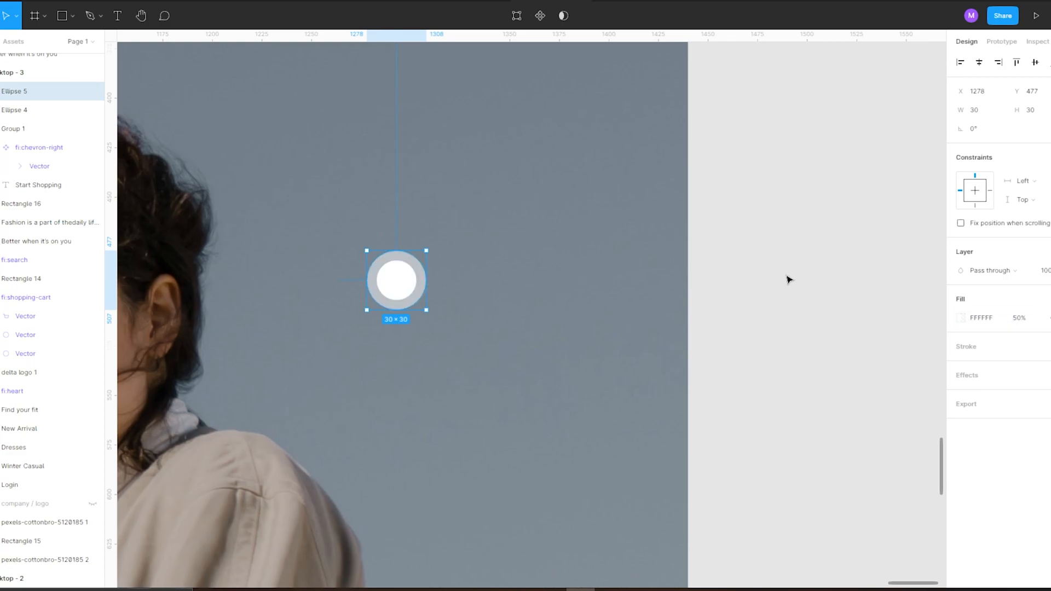
pyautogui.click(14, 109)
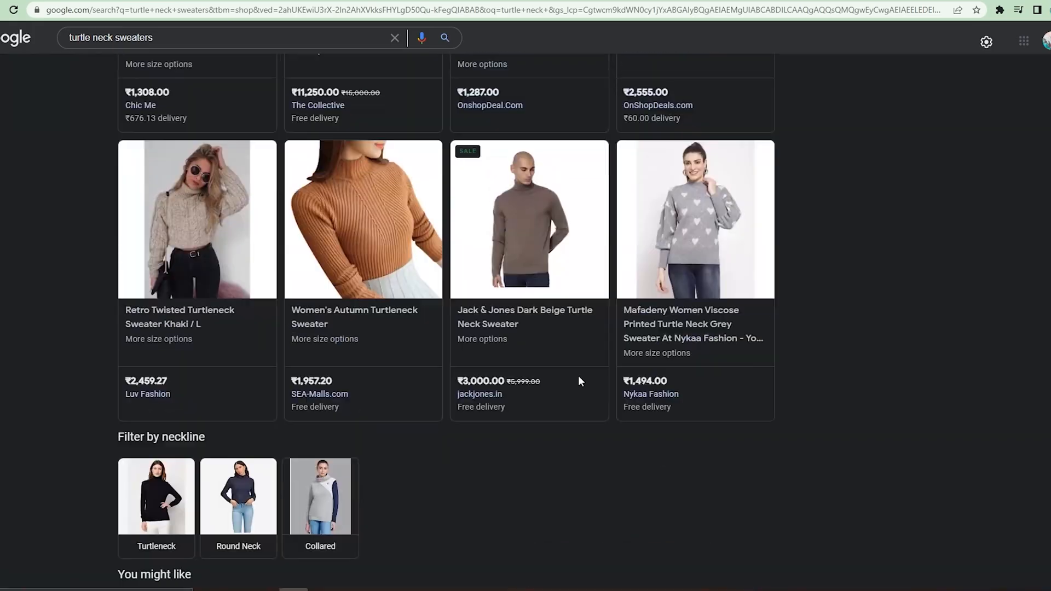
# Browse turtleneck results and open the beige cotton tailored jacket's product page.
pyautogui.scroll(-3)
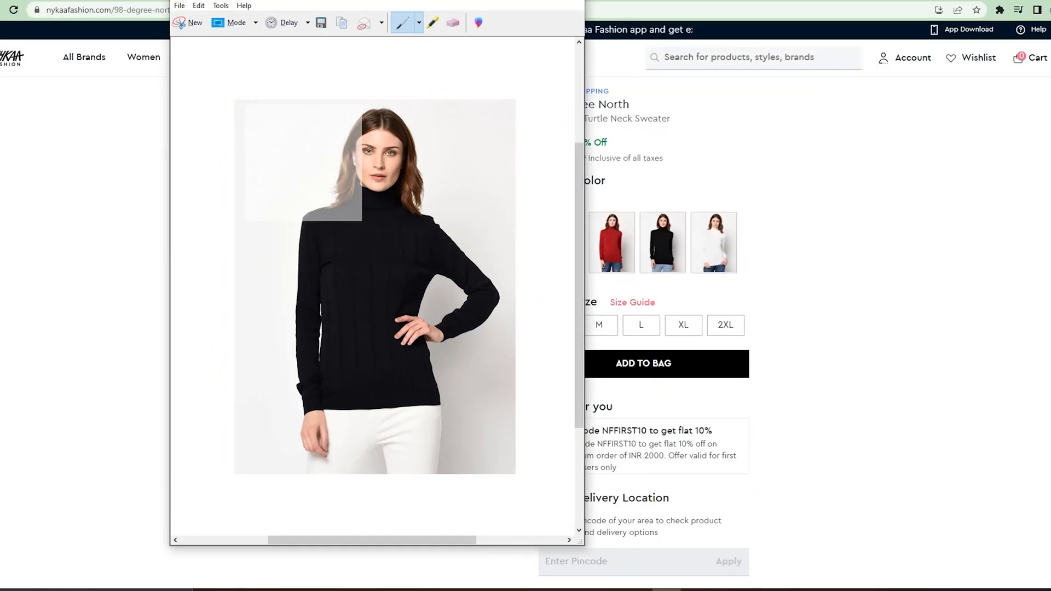
pyautogui.click(321, 22)
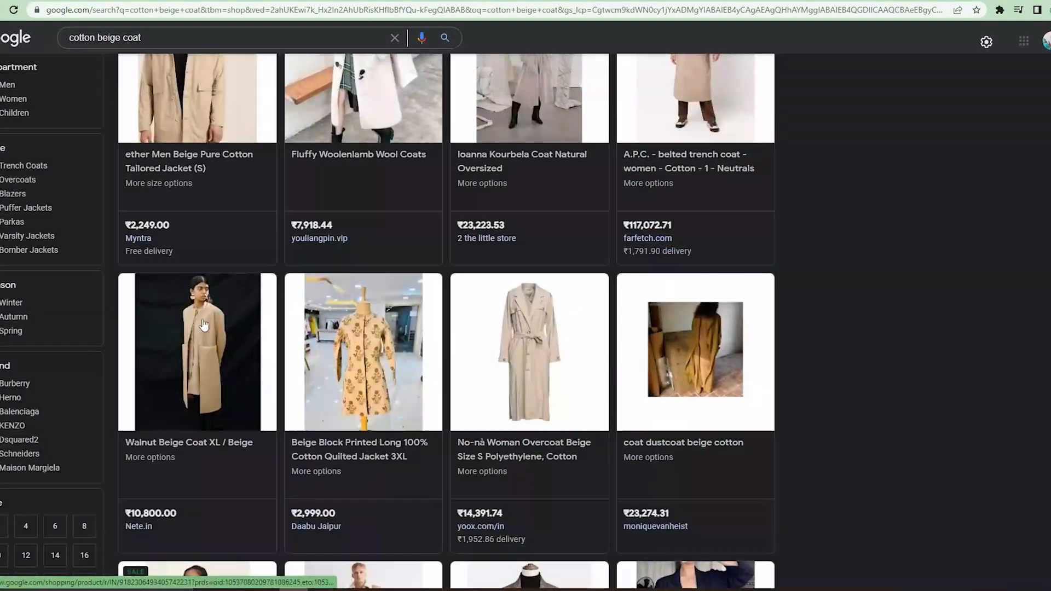
pyautogui.click(197, 98)
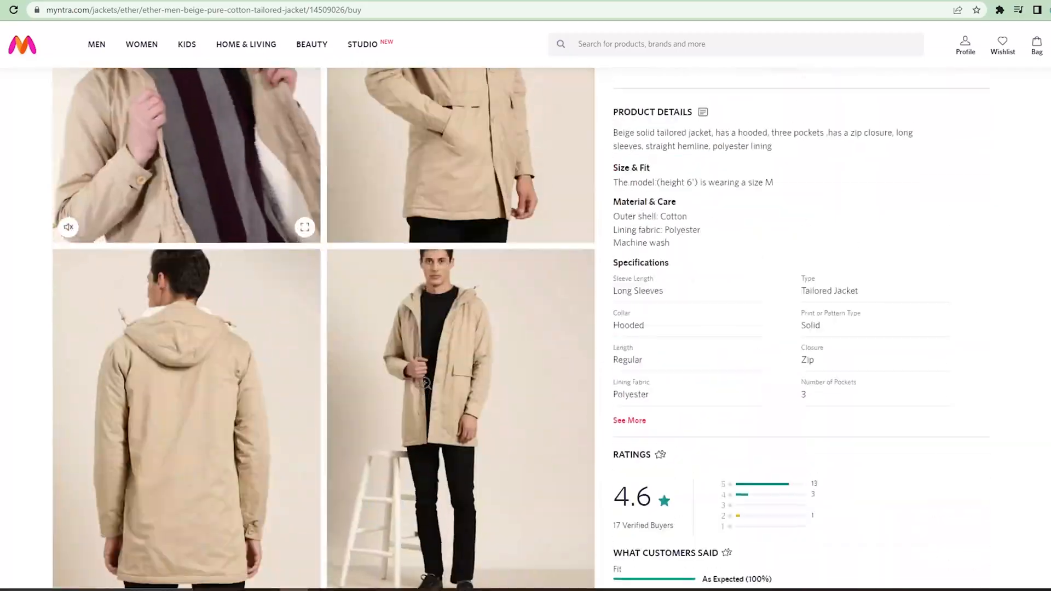
pyautogui.scroll(-3)
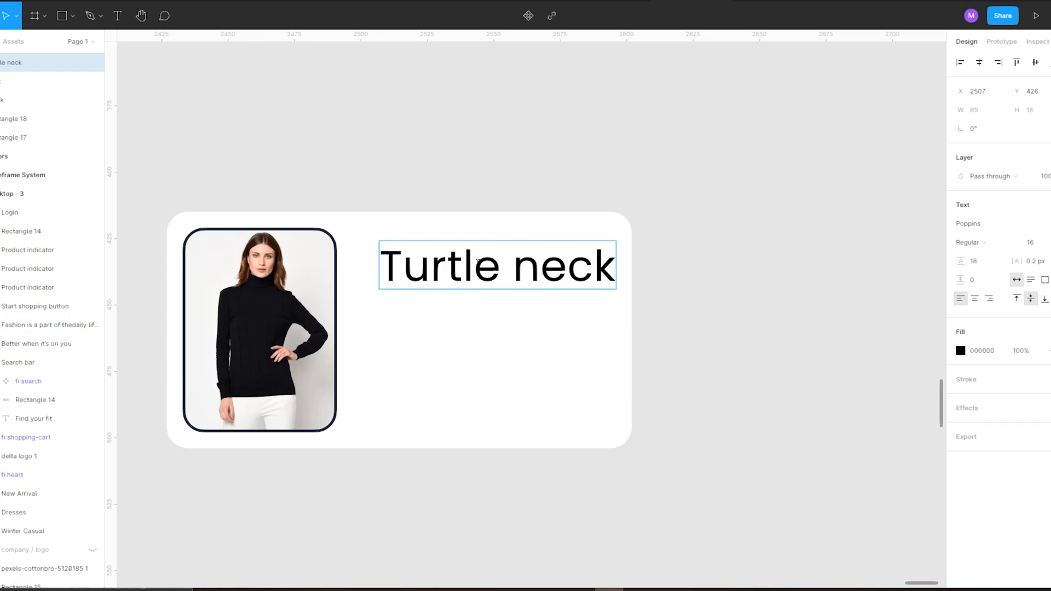
# Title the card 'Turtle neck tshirt', set 'By Delta' to size 9, and select the text layers to recolour.
pyautogui.write('tshirt')
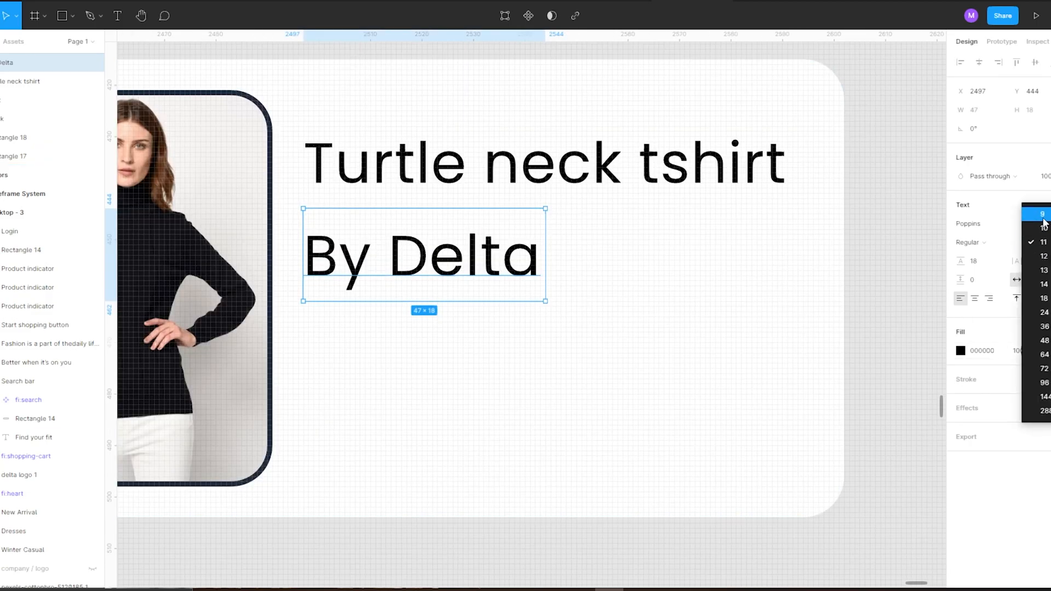
pyautogui.click(1042, 214)
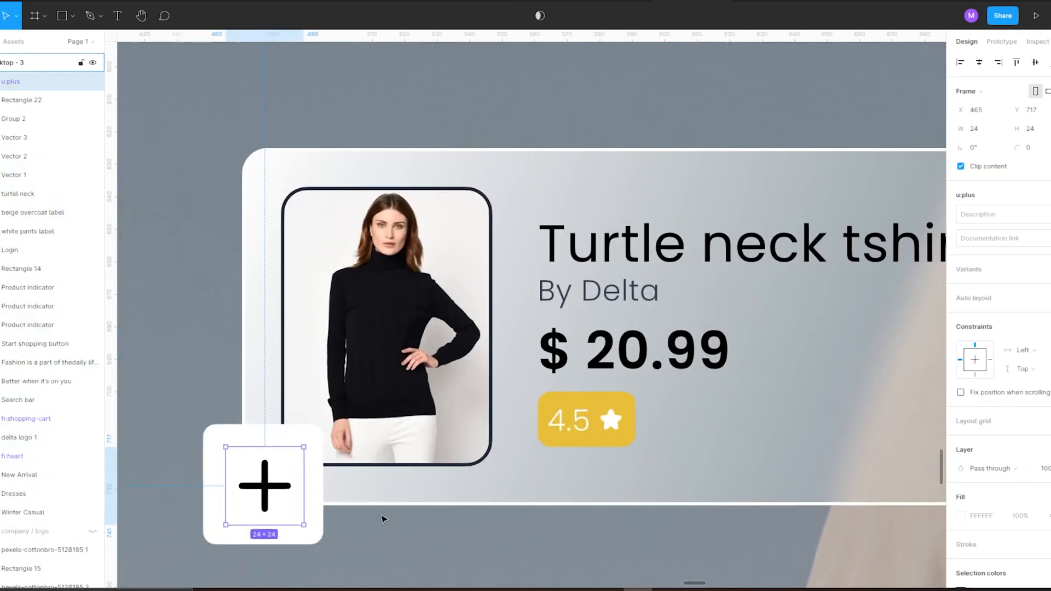
pyautogui.click(961, 473)
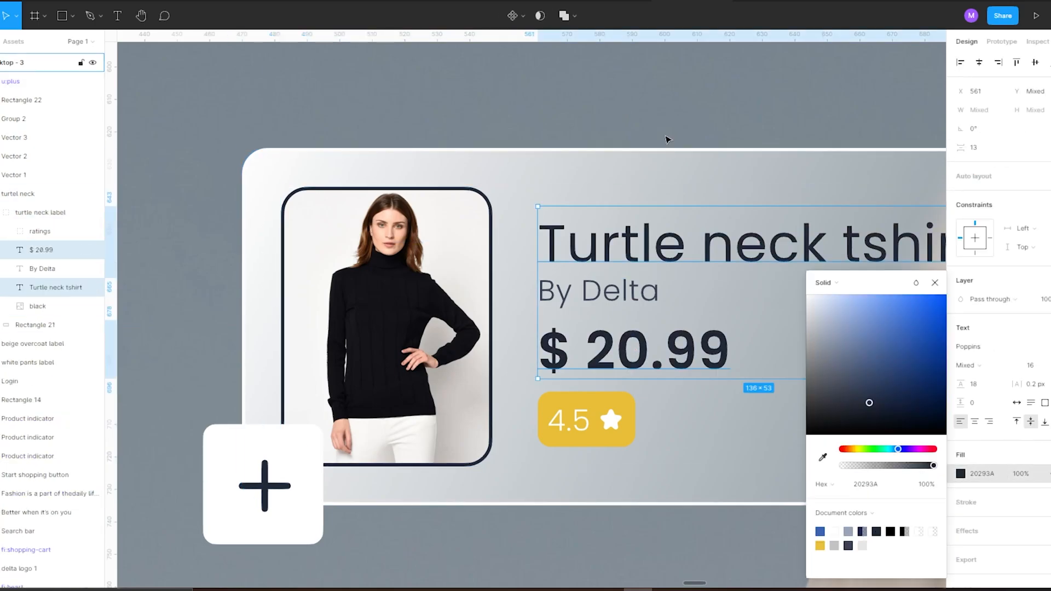